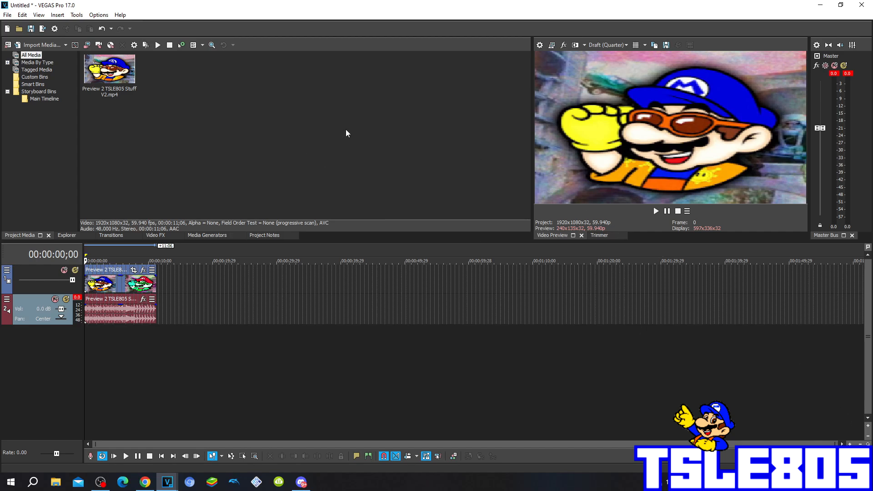
Apply the HSL Adjust 'Max Saturation' preset from Video FX to the video clip.
left_click(109, 68)
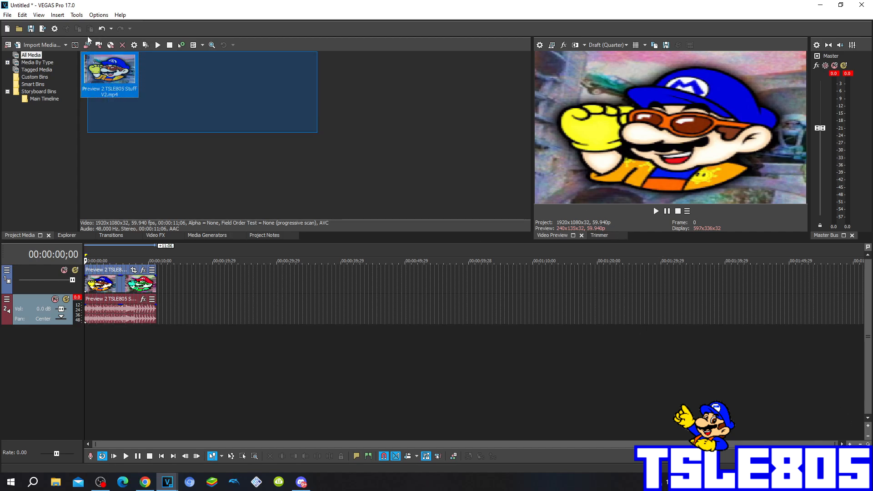
left_click(243, 135)
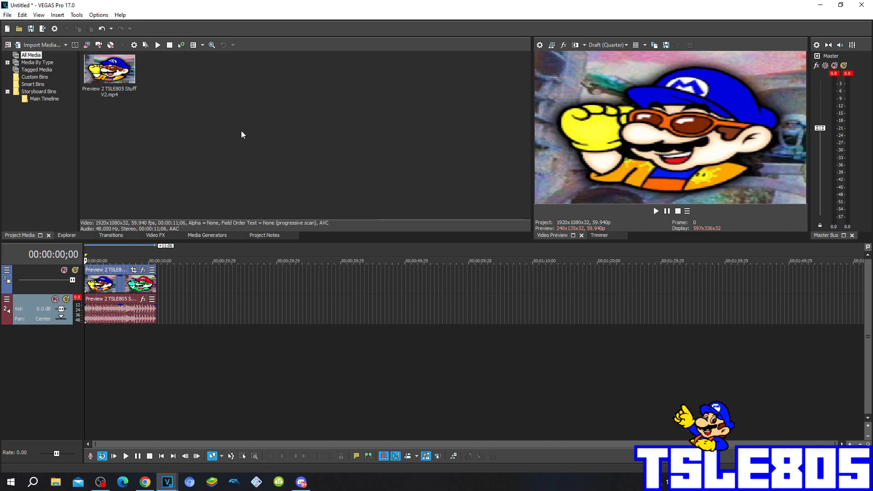
left_click(155, 235)
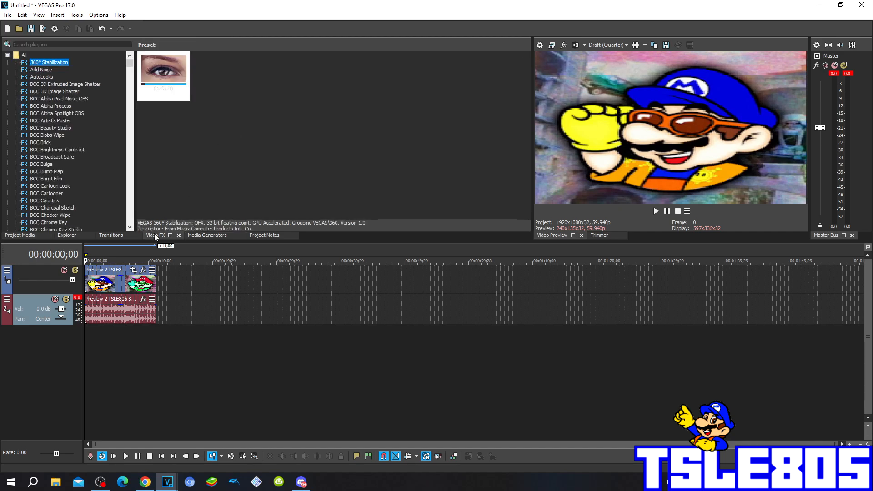
scroll("down", 3)
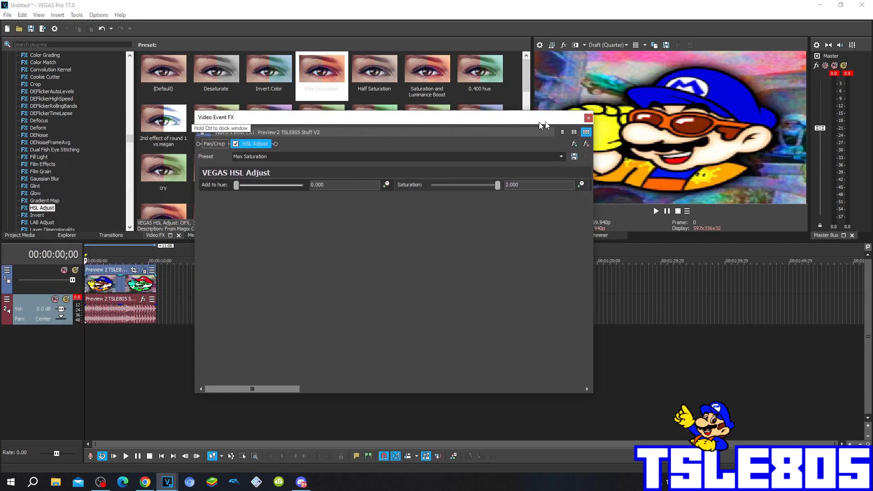
left_click_drag(372, 118, 437, 116)
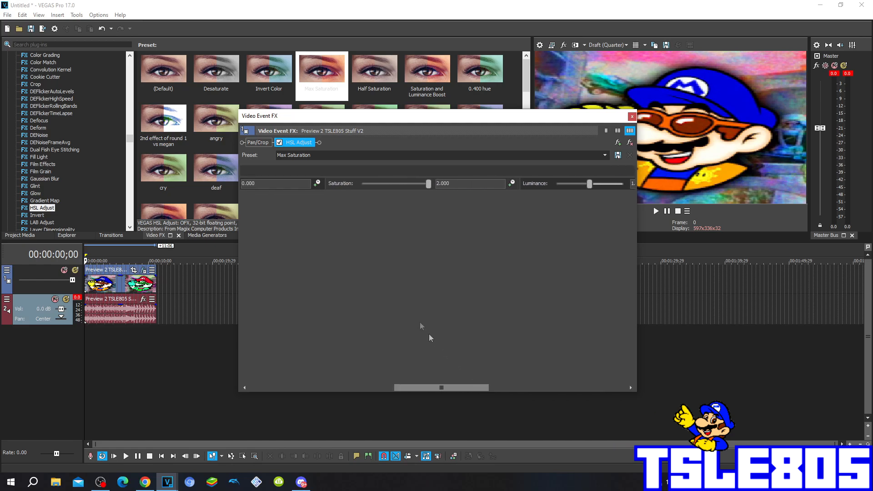
mouse_move(424, 193)
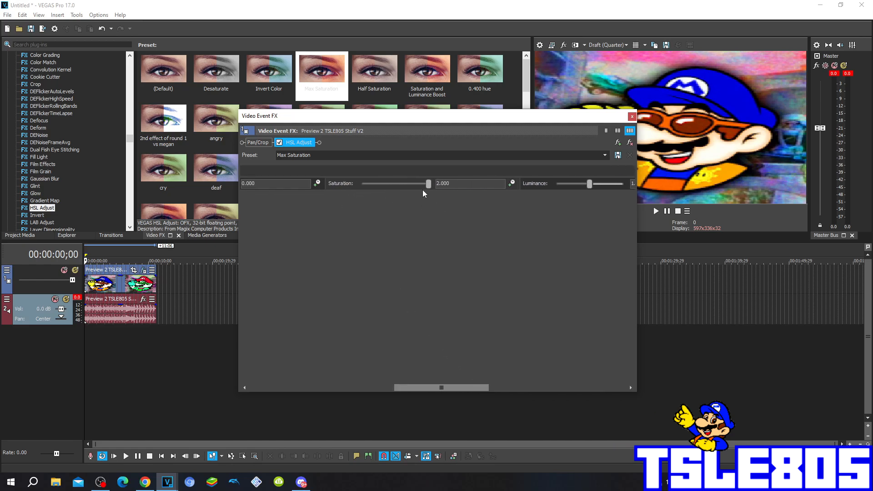
left_click_drag(427, 183, 430, 183)
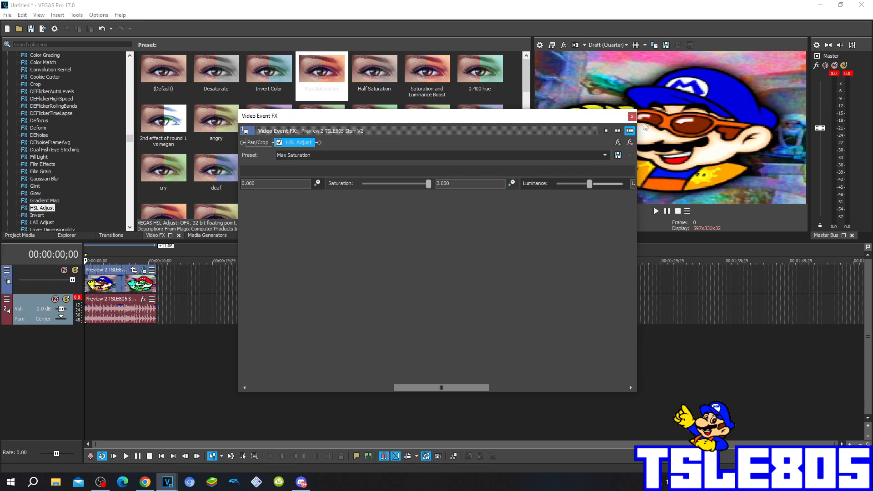
left_click(632, 117)
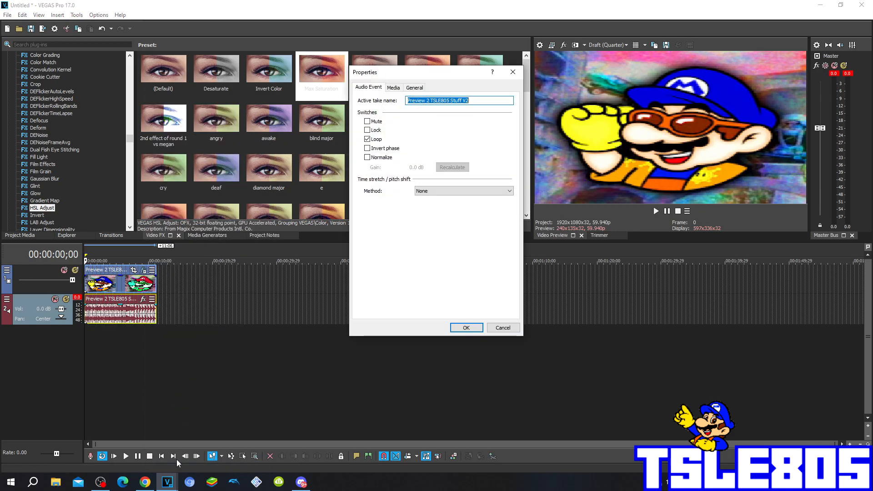
mouse_move(434, 201)
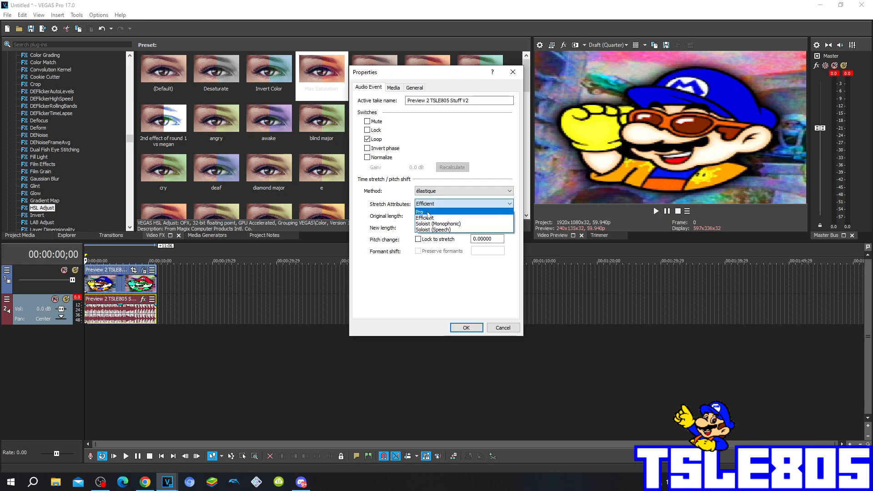
Set the audio event's time stretch method to élastique with Pro stretch attributes.
left_click(424, 211)
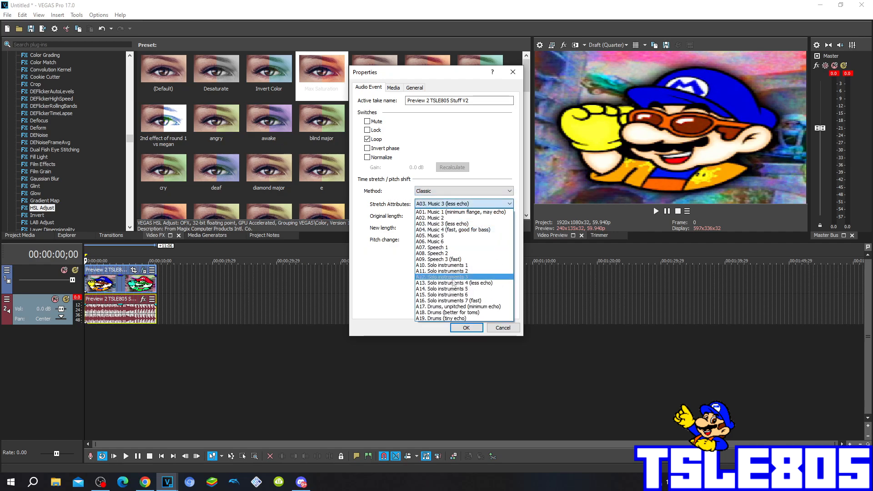
left_click(457, 307)
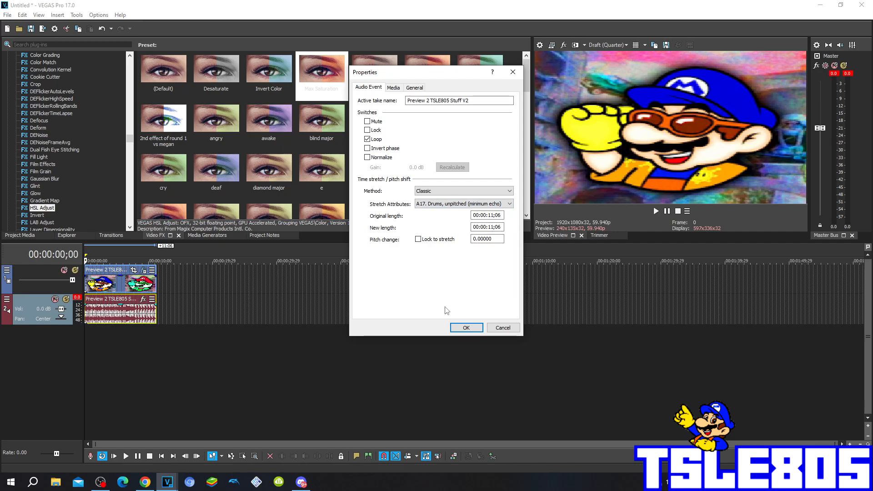
left_click(508, 203)
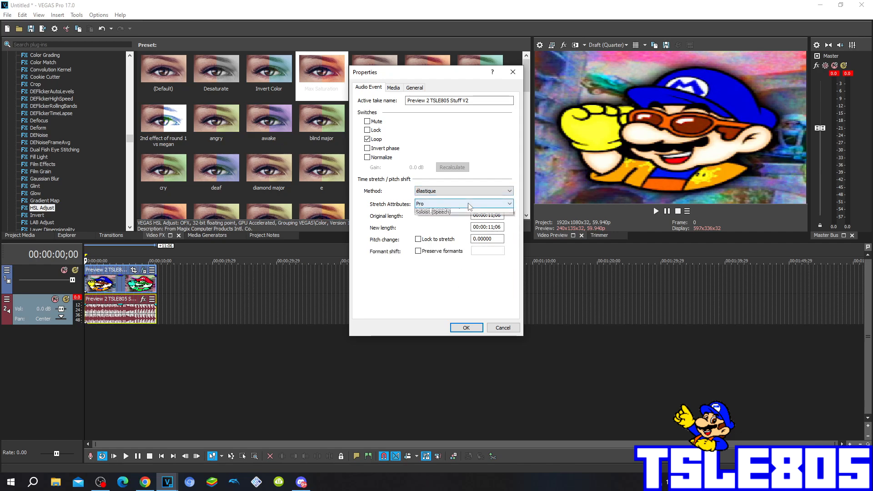
left_click(464, 203)
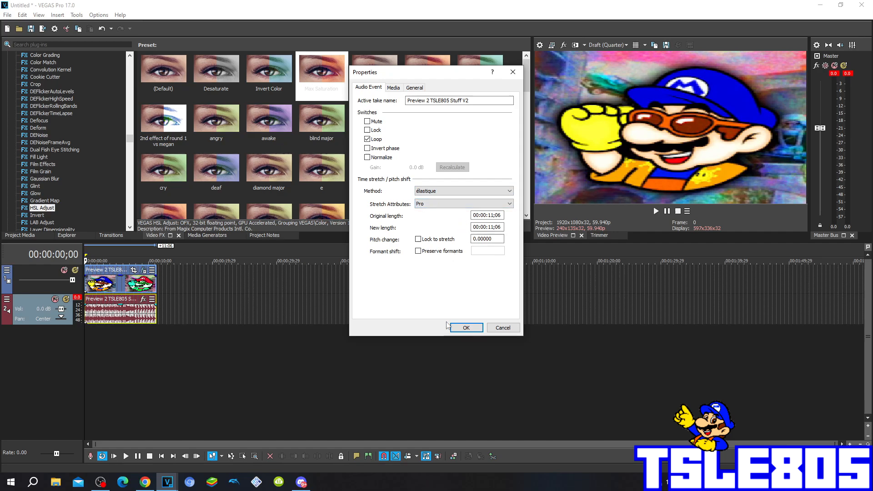
left_click(466, 327)
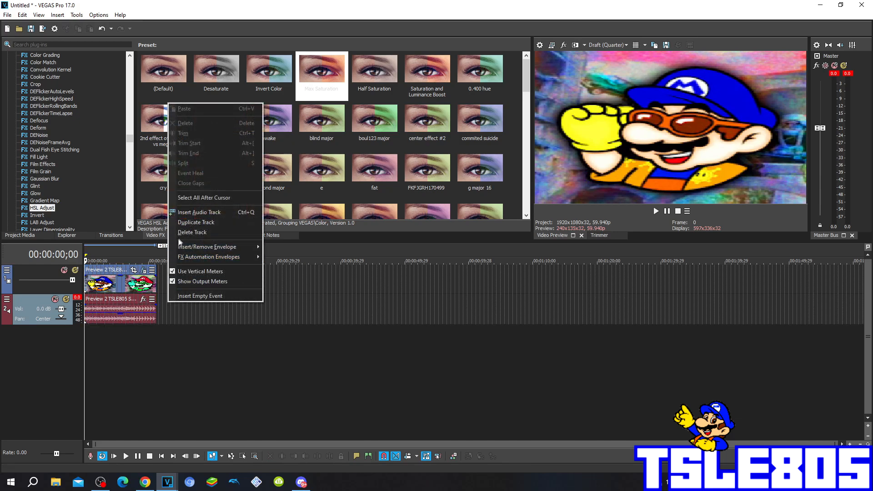
Duplicate the audio track from its header's right-click menu.
left_click(196, 222)
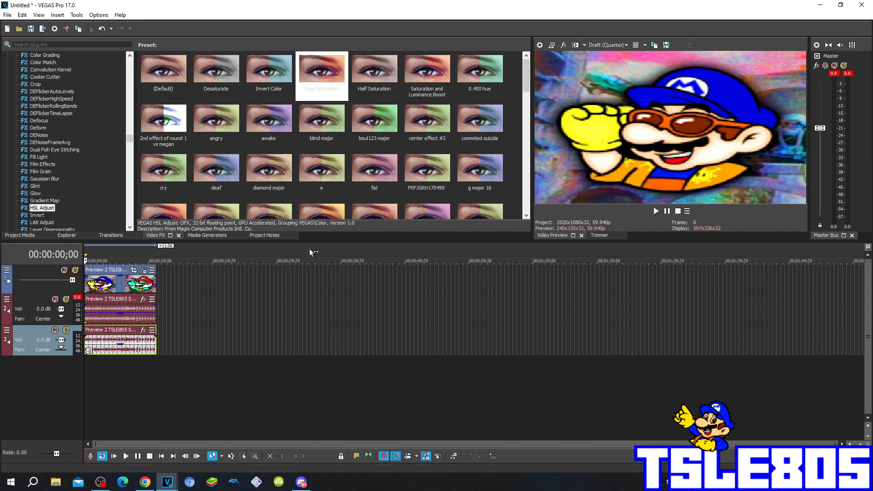
left_click(100, 481)
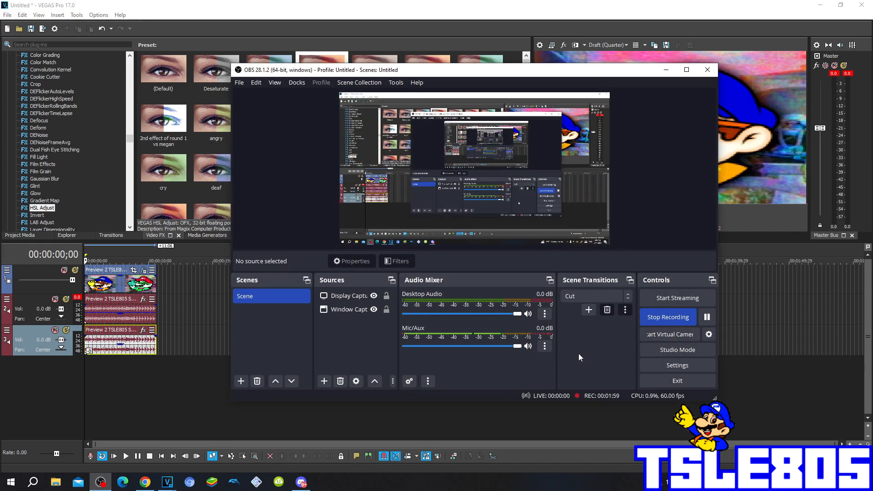